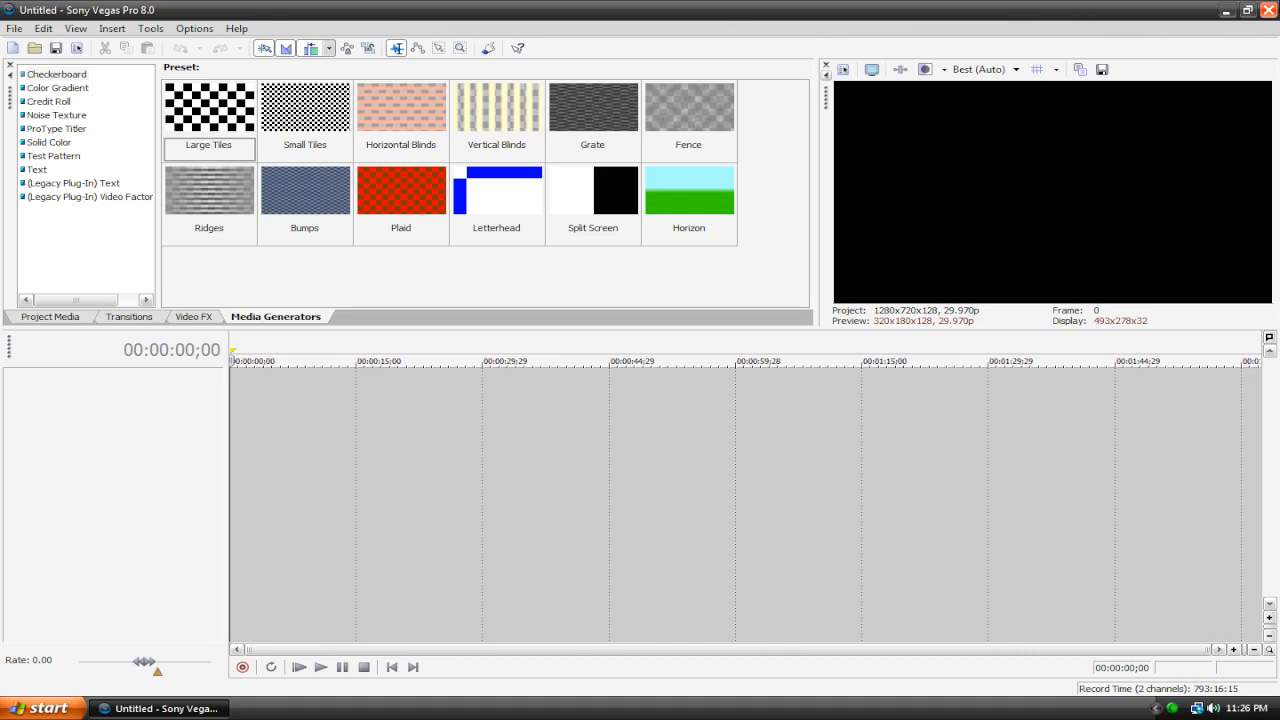
mouse_move(1152, 152)
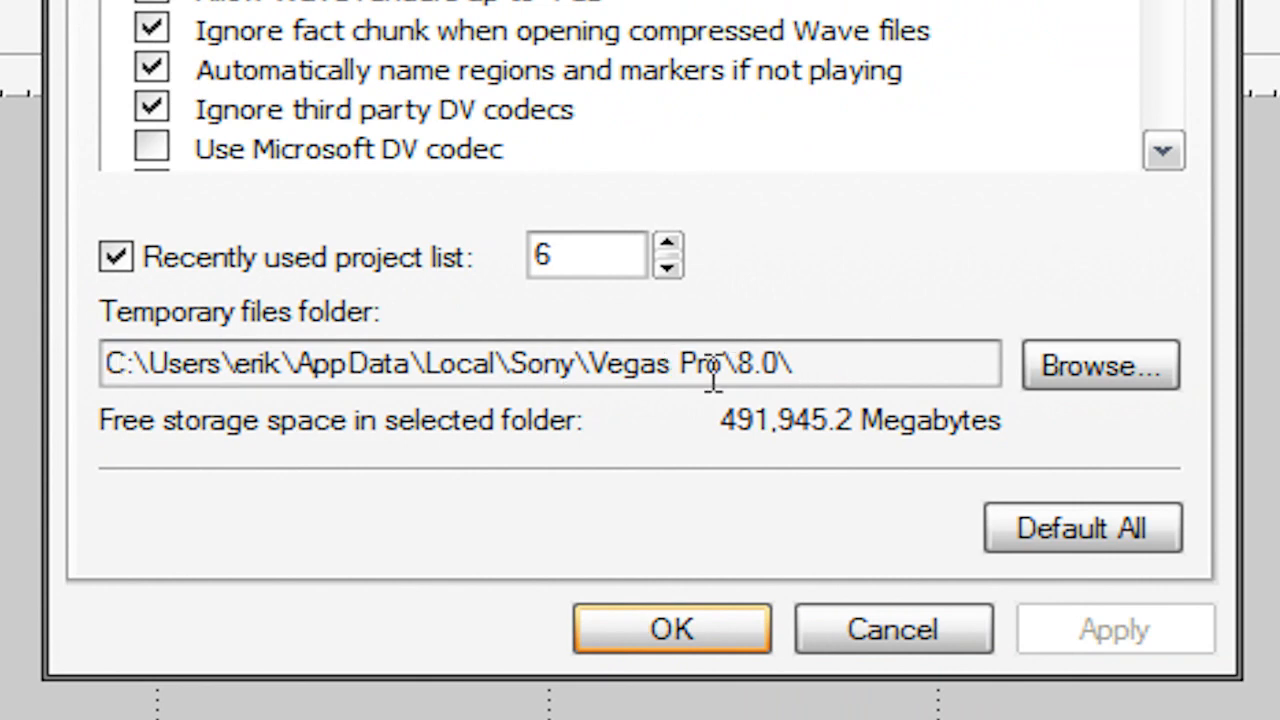
left_click(1099, 364)
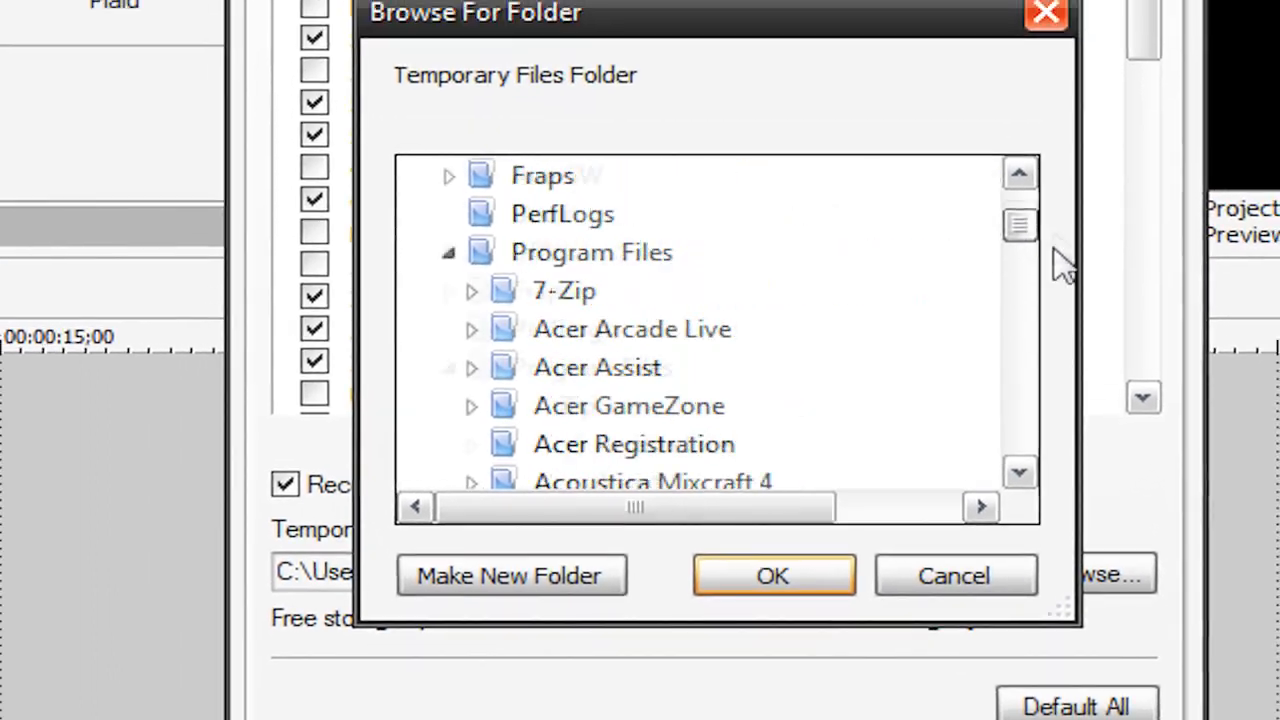
scroll("up", 3)
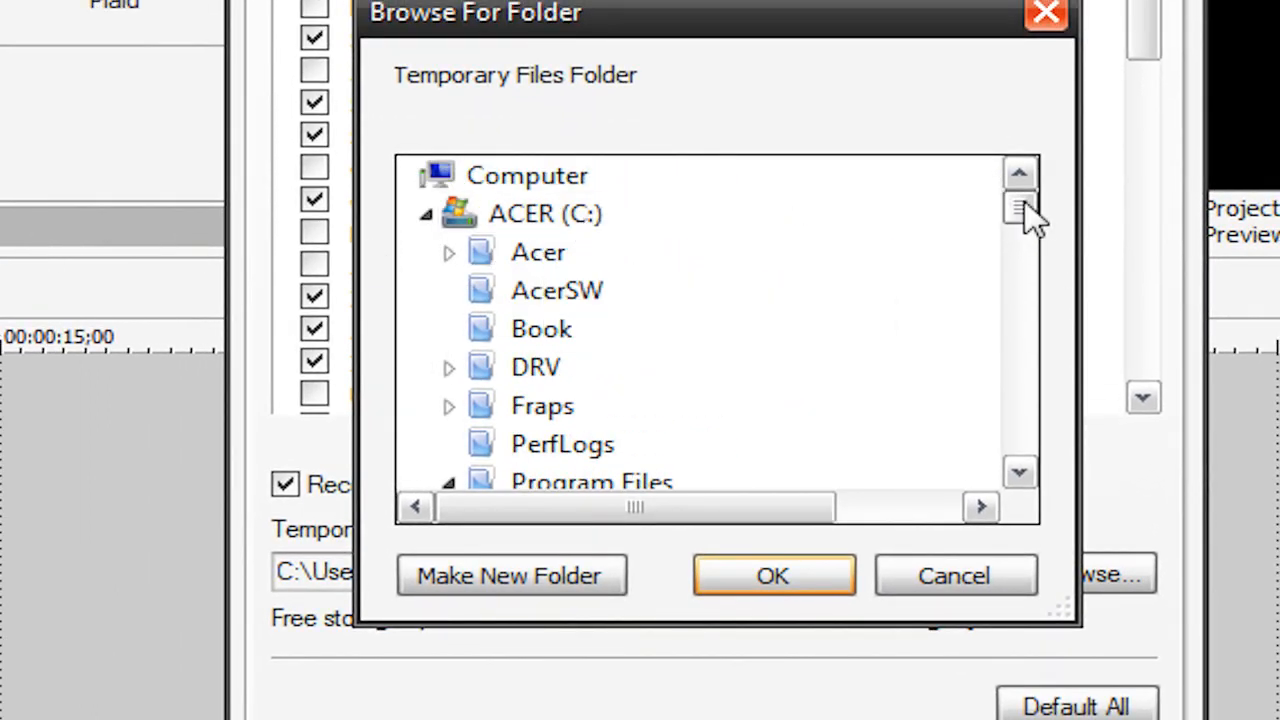
mouse_move(1030, 235)
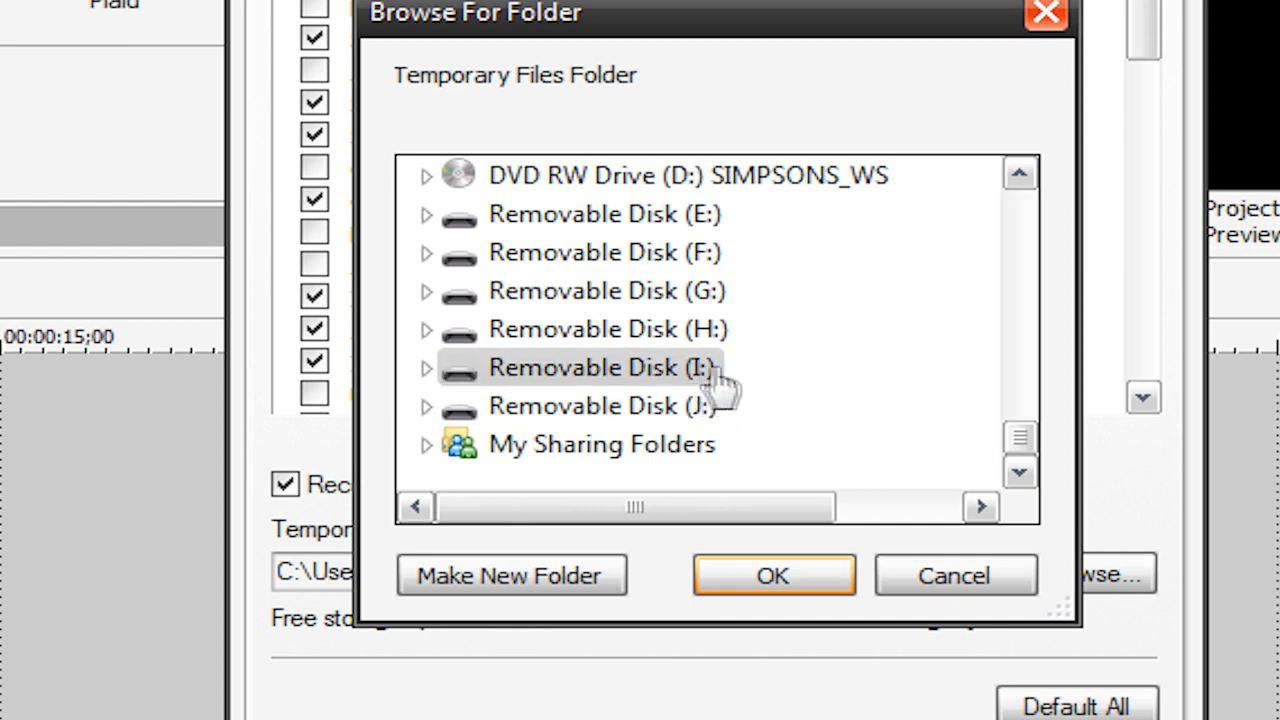
mouse_move(595, 390)
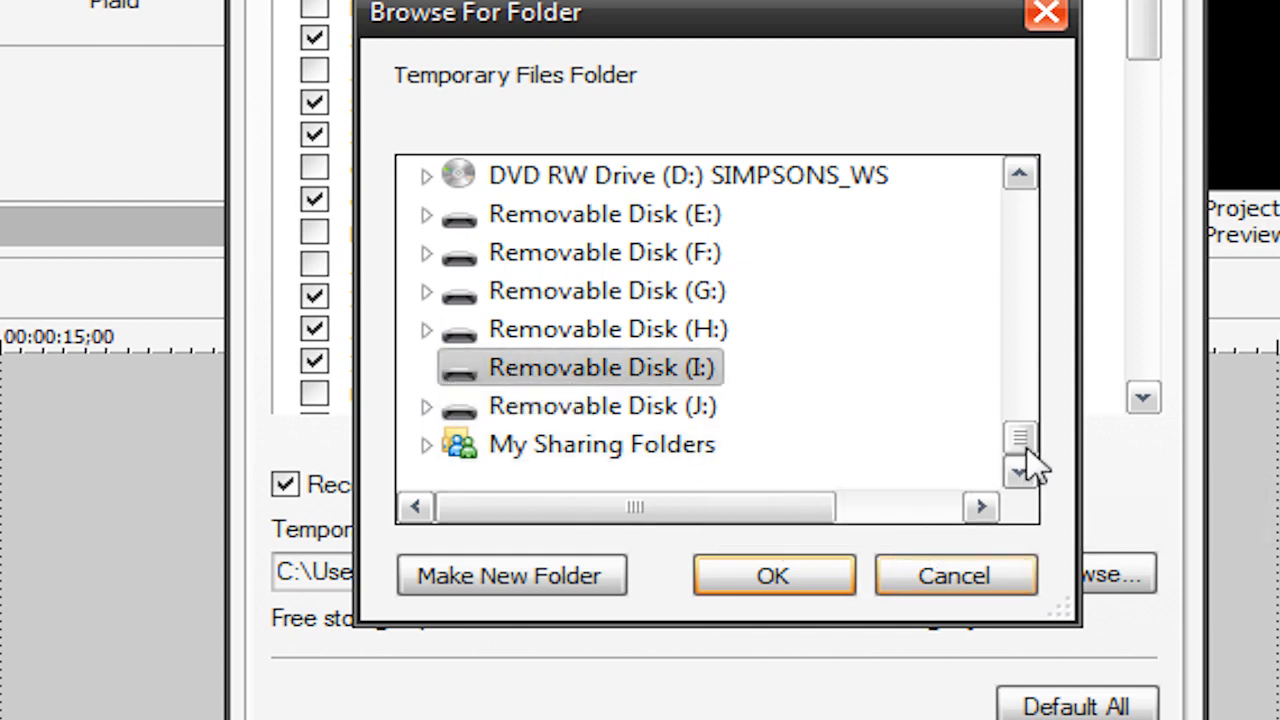
scroll("up", 3)
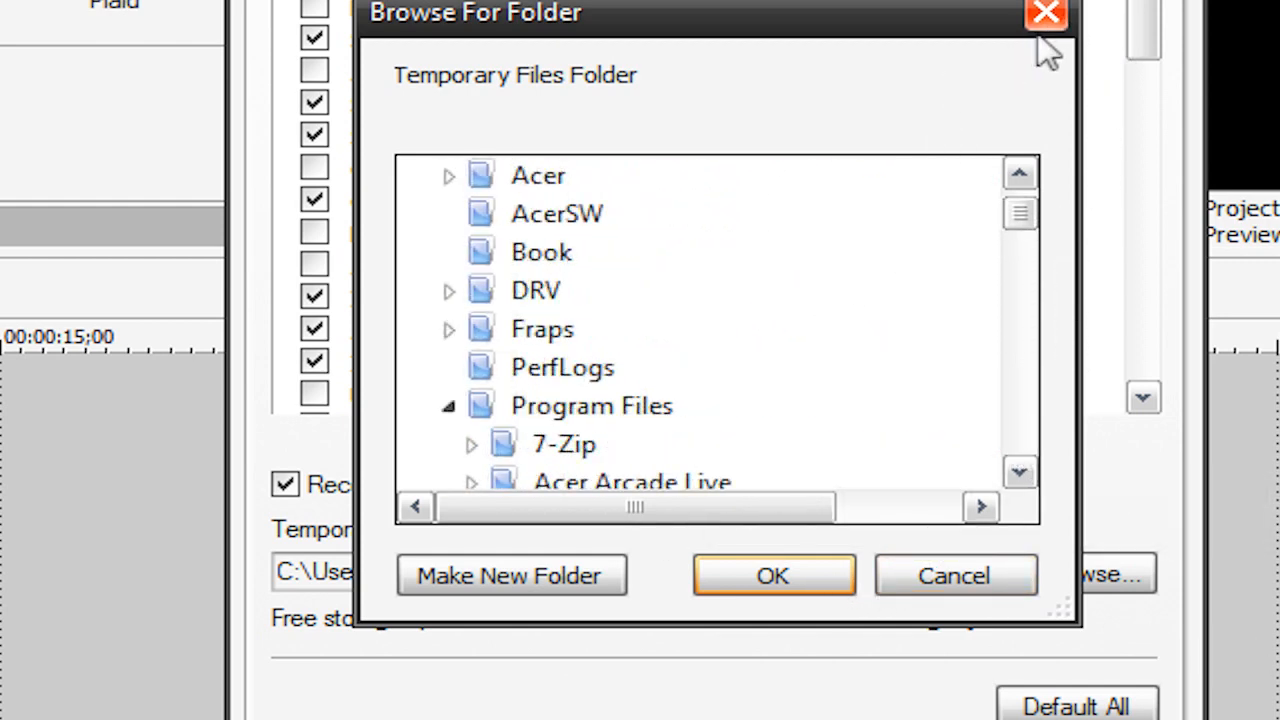
left_click(952, 575)
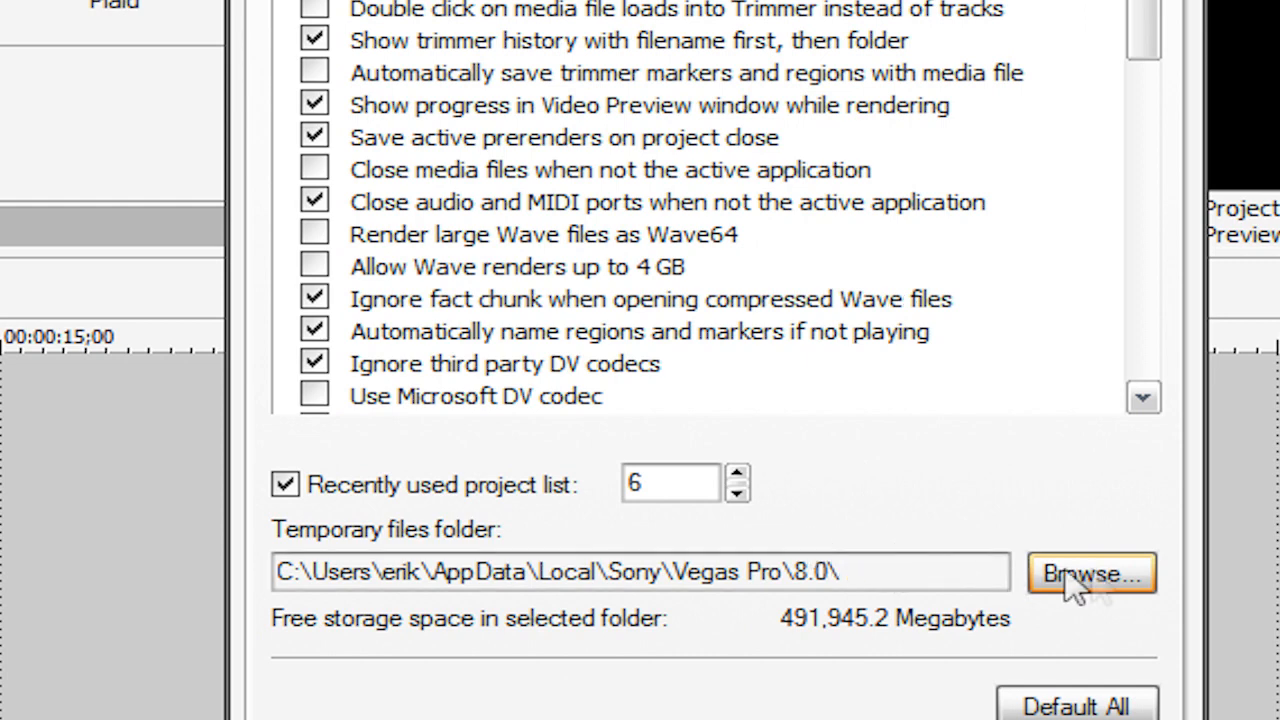
mouse_move(797, 573)
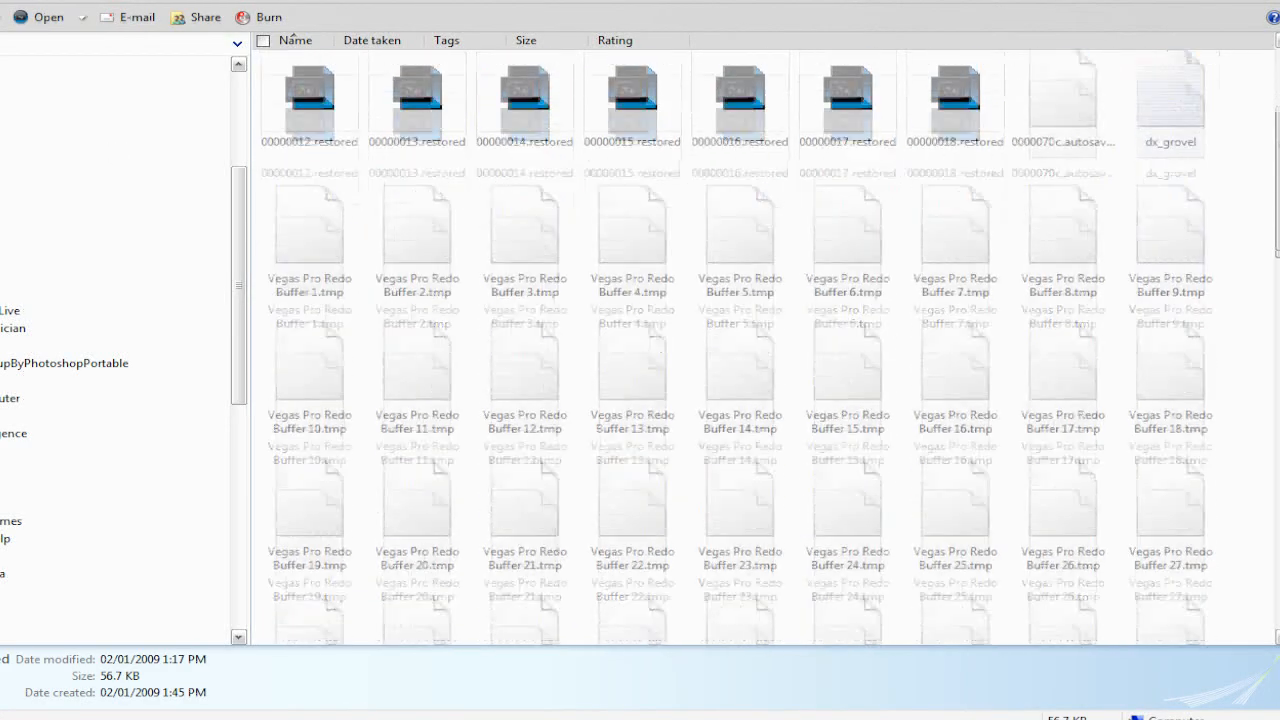
Step: Scroll through the .tmp and .restored undo/redo buffer files in Explorer
scroll("down", 3)
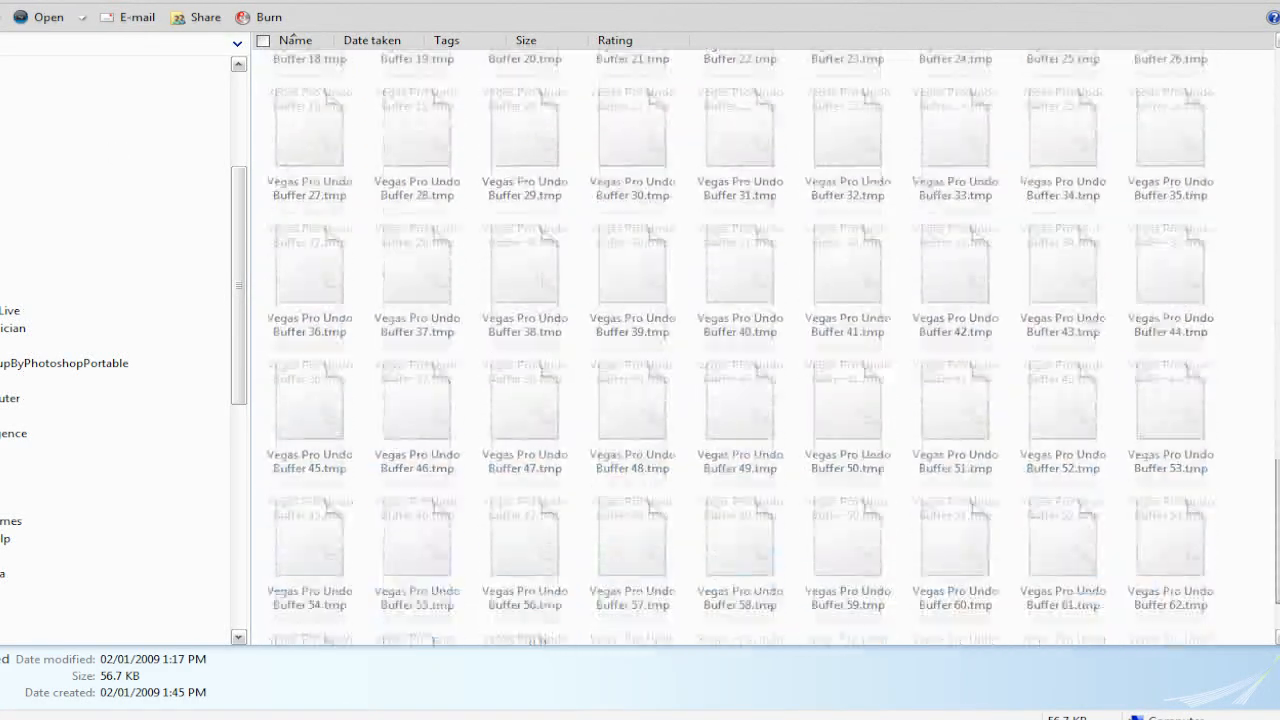
scroll("up", 3)
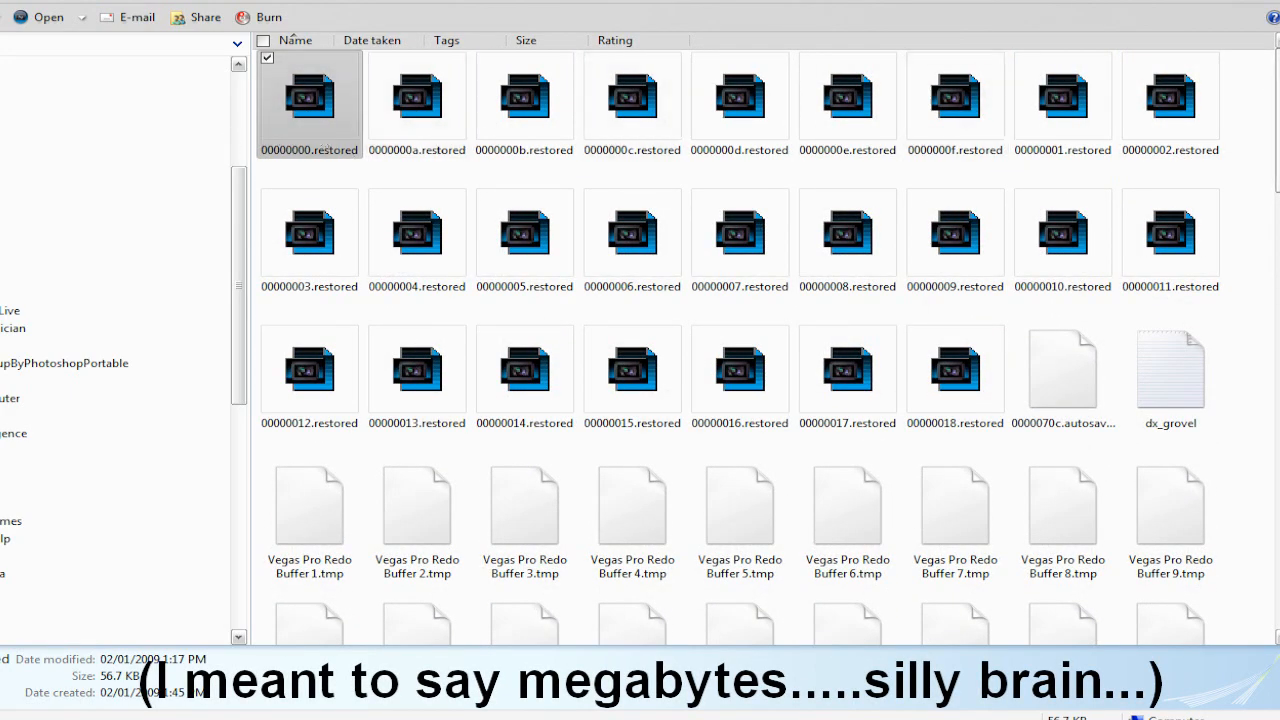
scroll("down", 3)
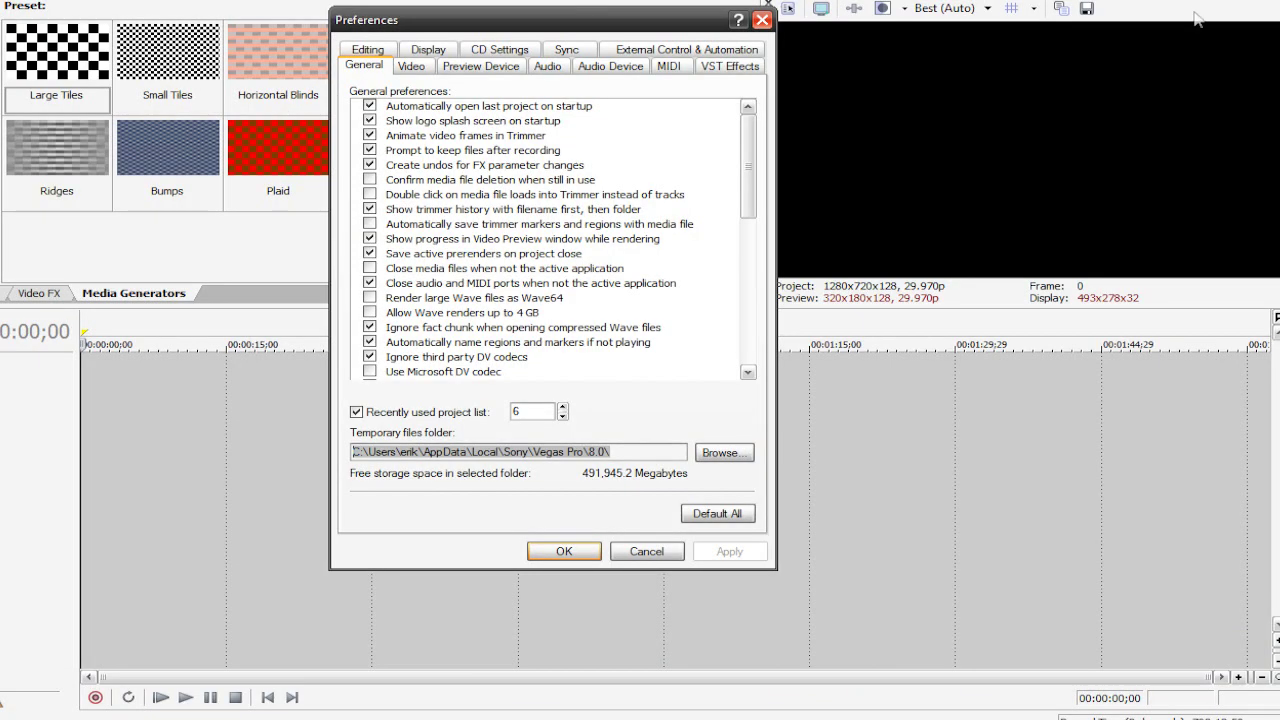
mouse_move(375, 435)
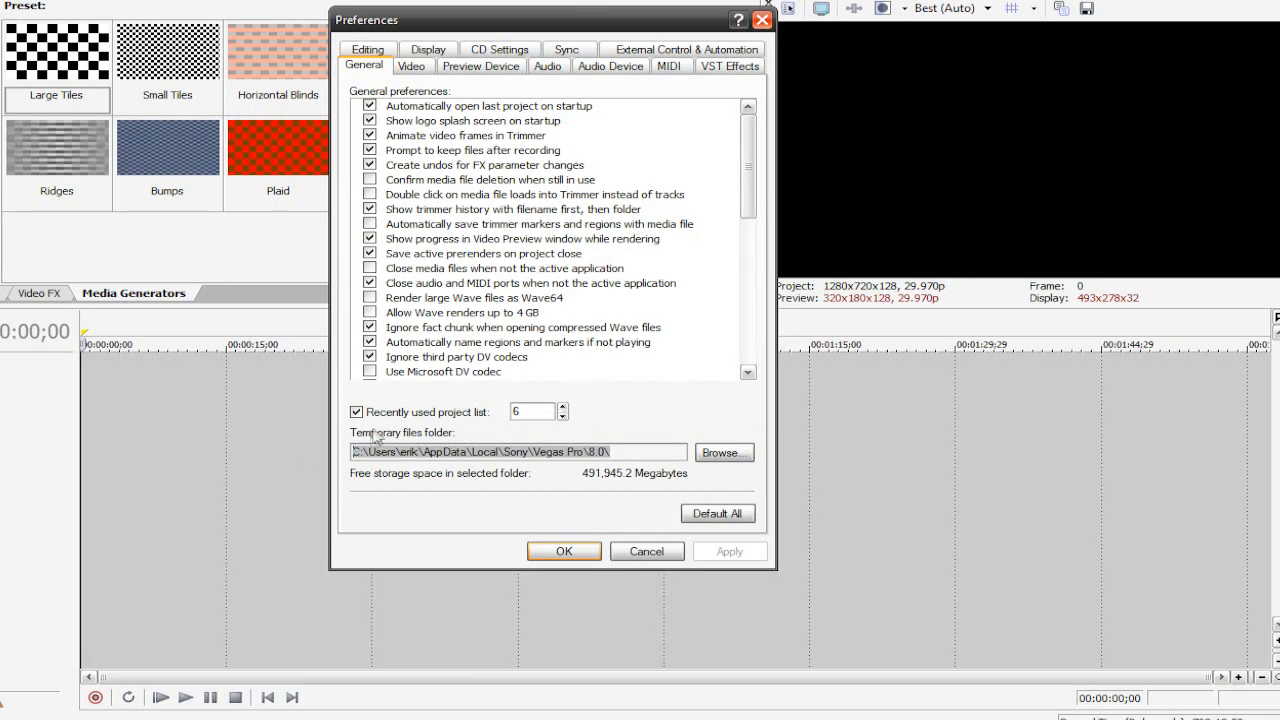
mouse_move(748, 440)
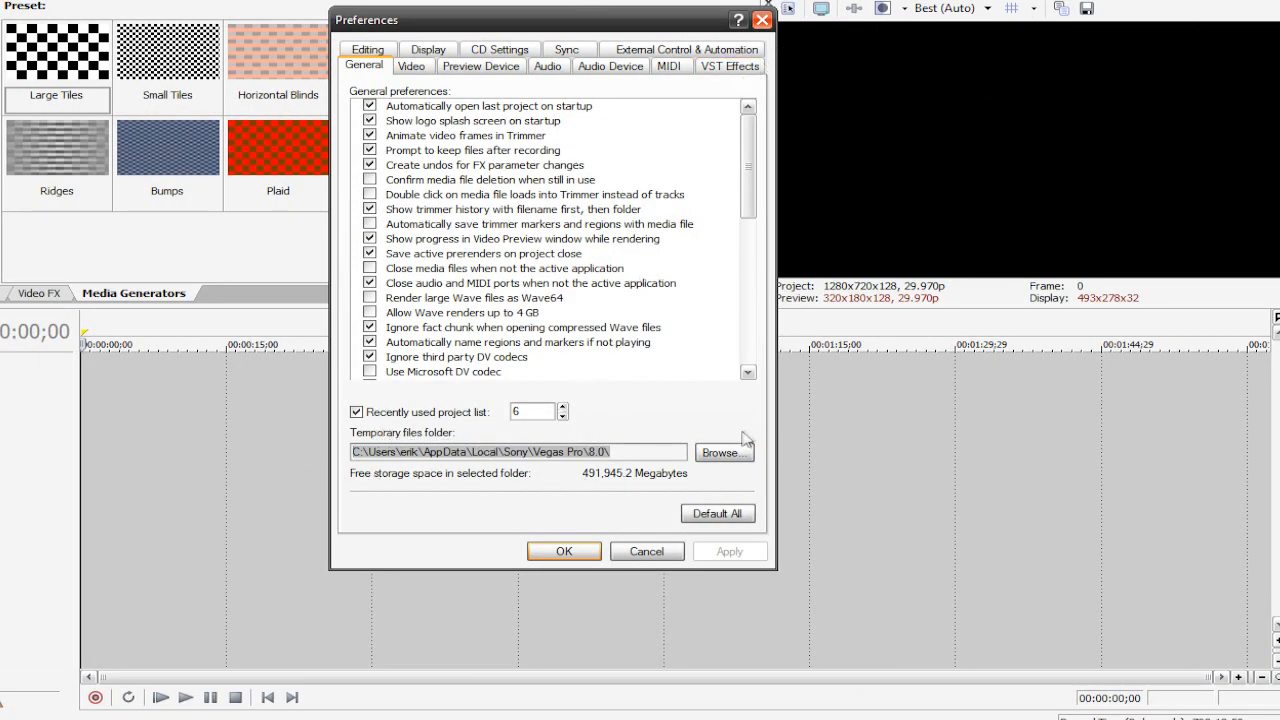
Step: Set the temporary files folder to C:\Text Crap via Browse and confirm Preferences
left_click(719, 452)
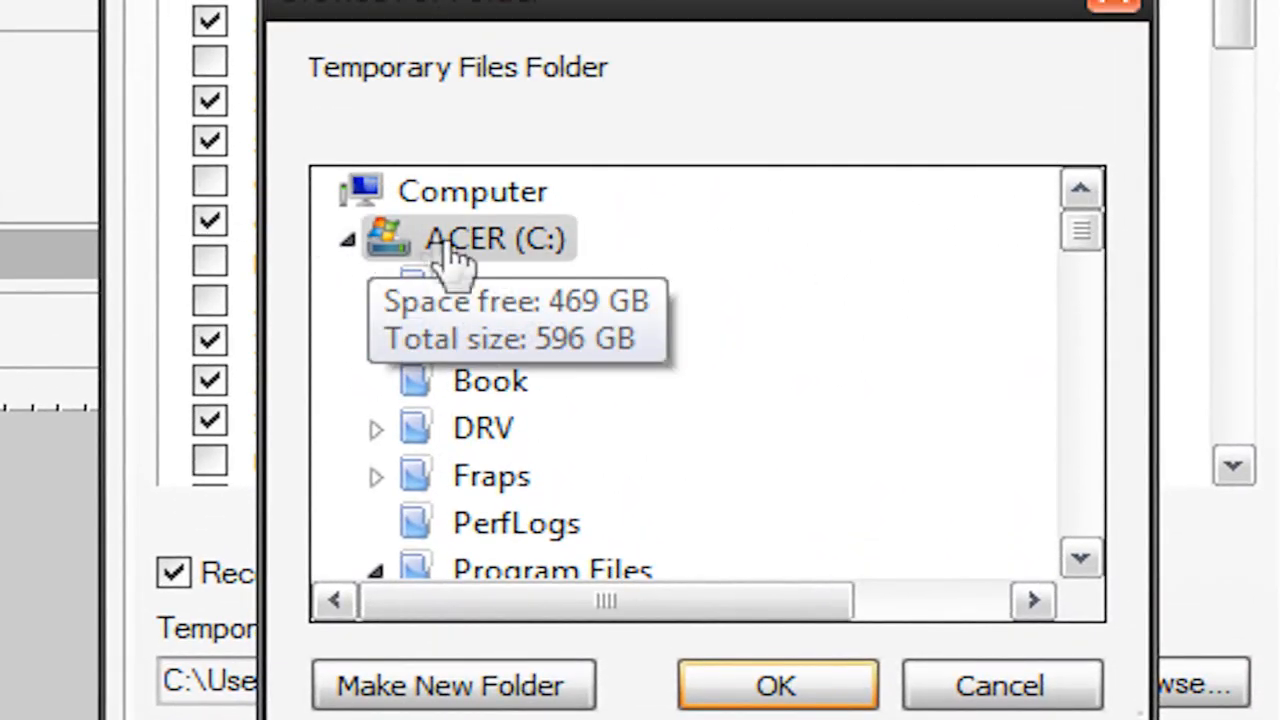
left_click(494, 238)
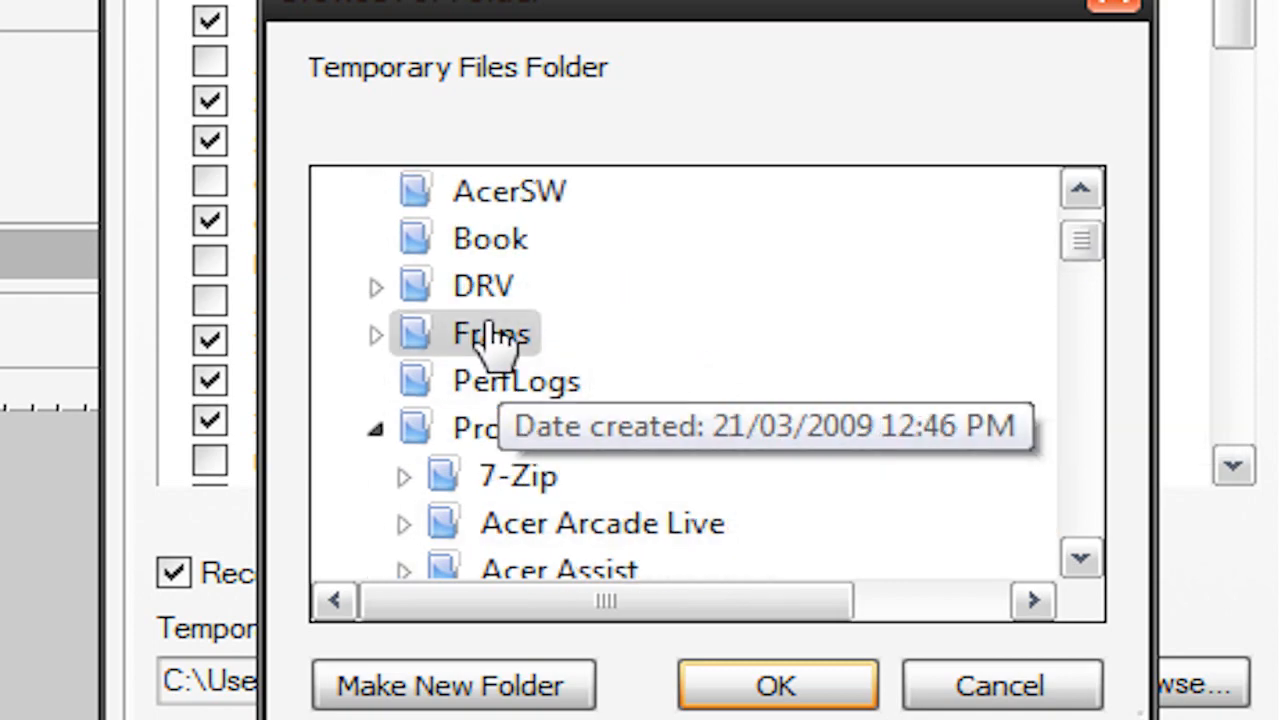
mouse_move(720, 420)
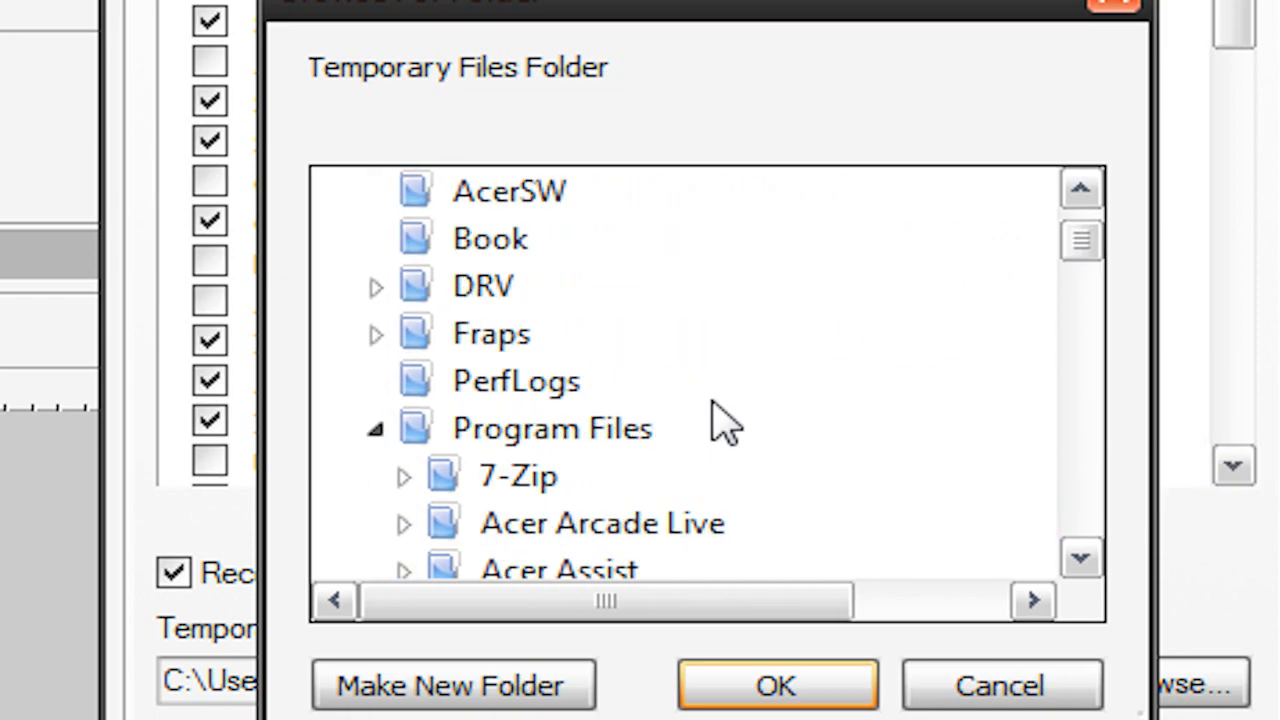
scroll("down", 3)
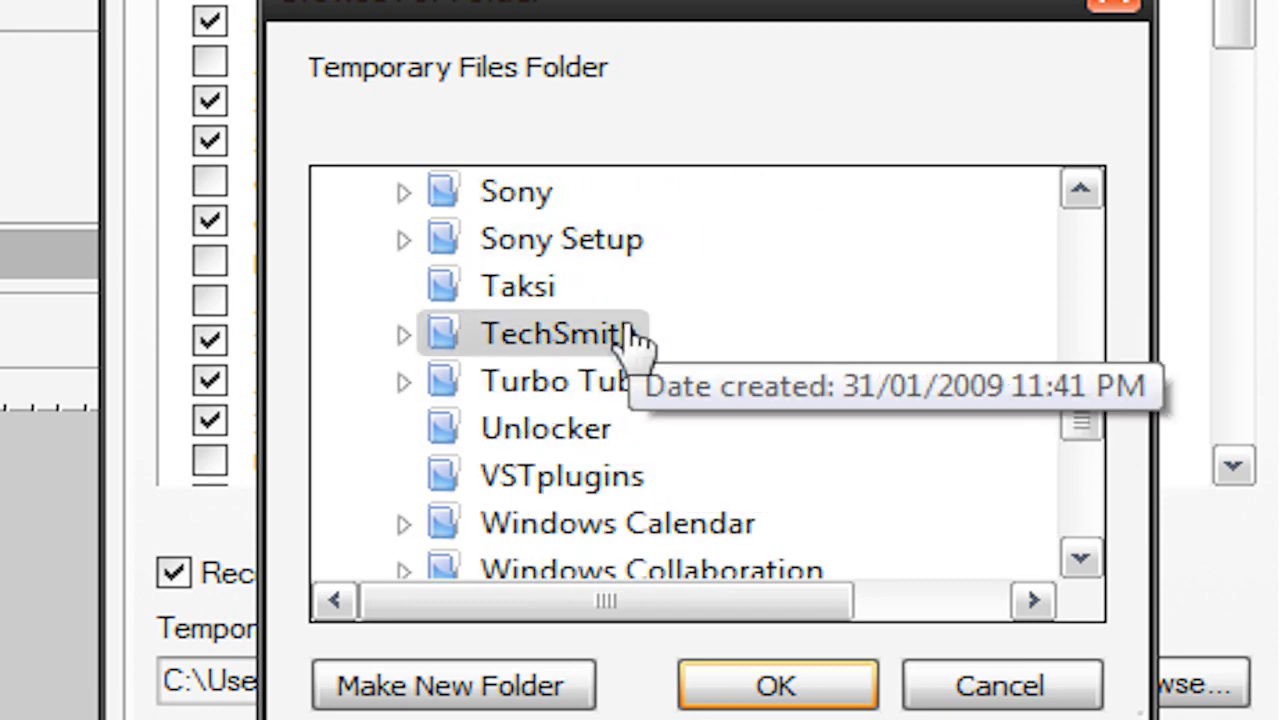
scroll("up", 3)
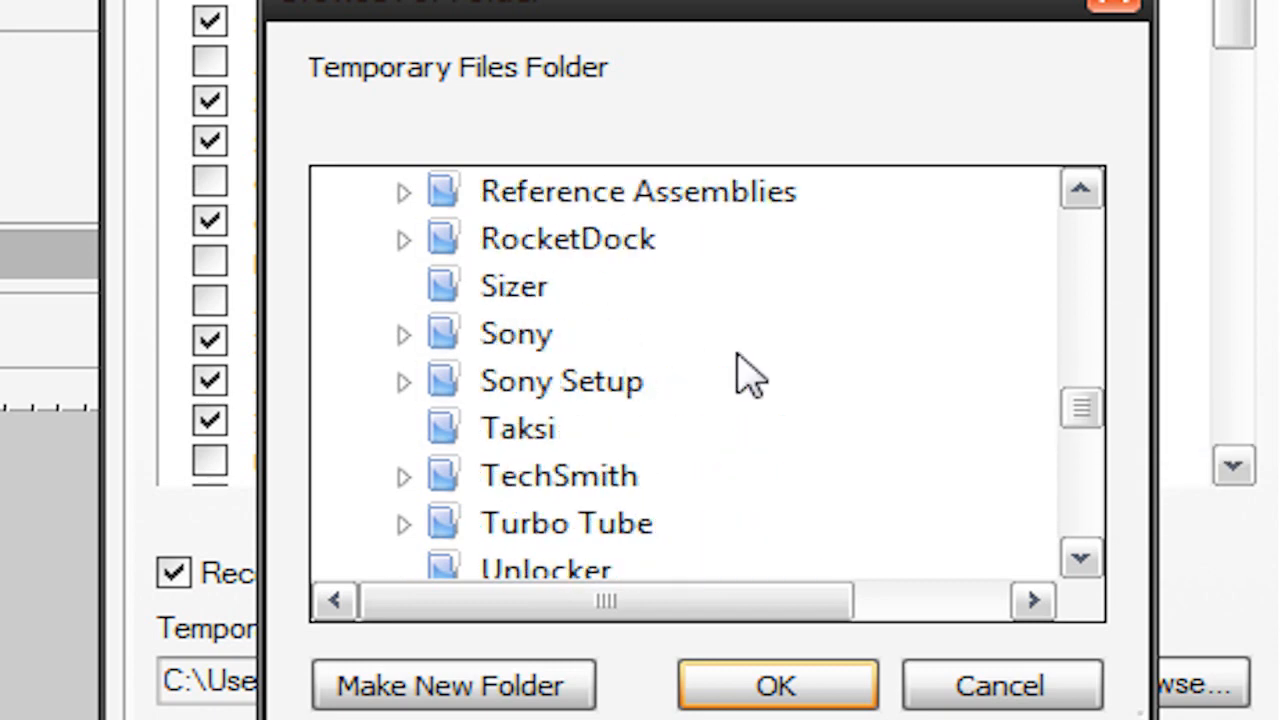
scroll("down", 3)
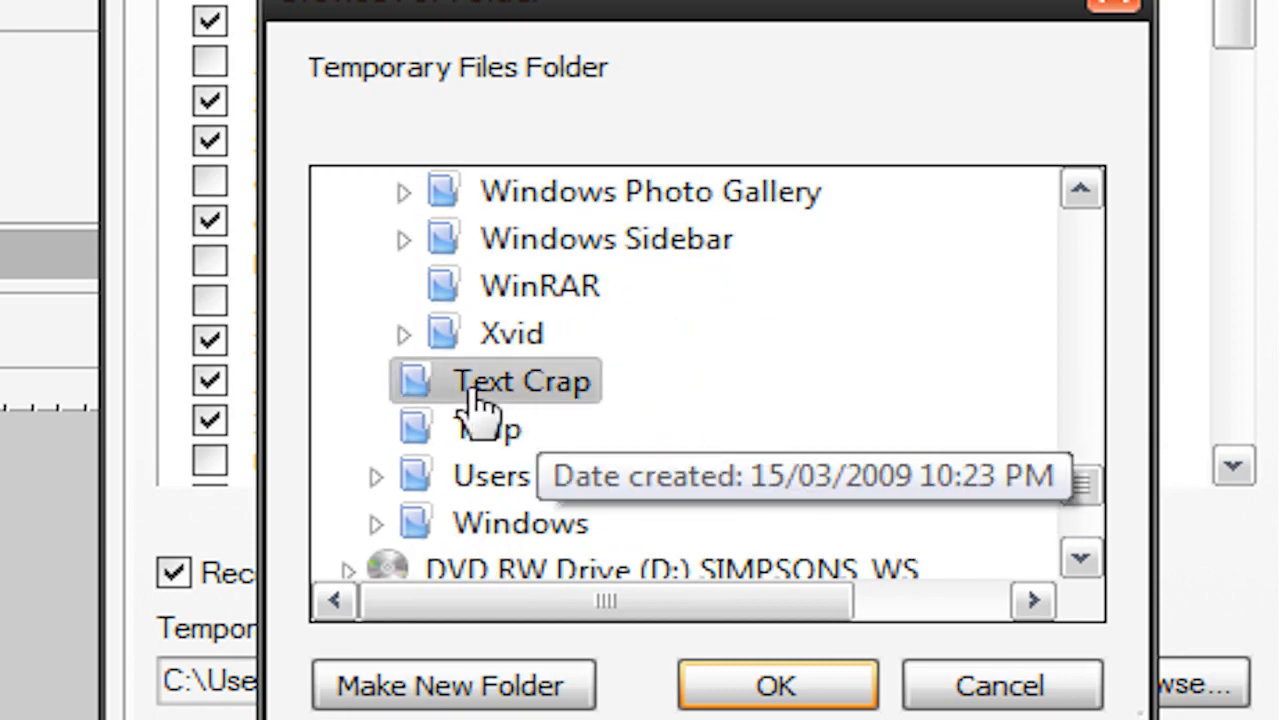
left_click(775, 685)
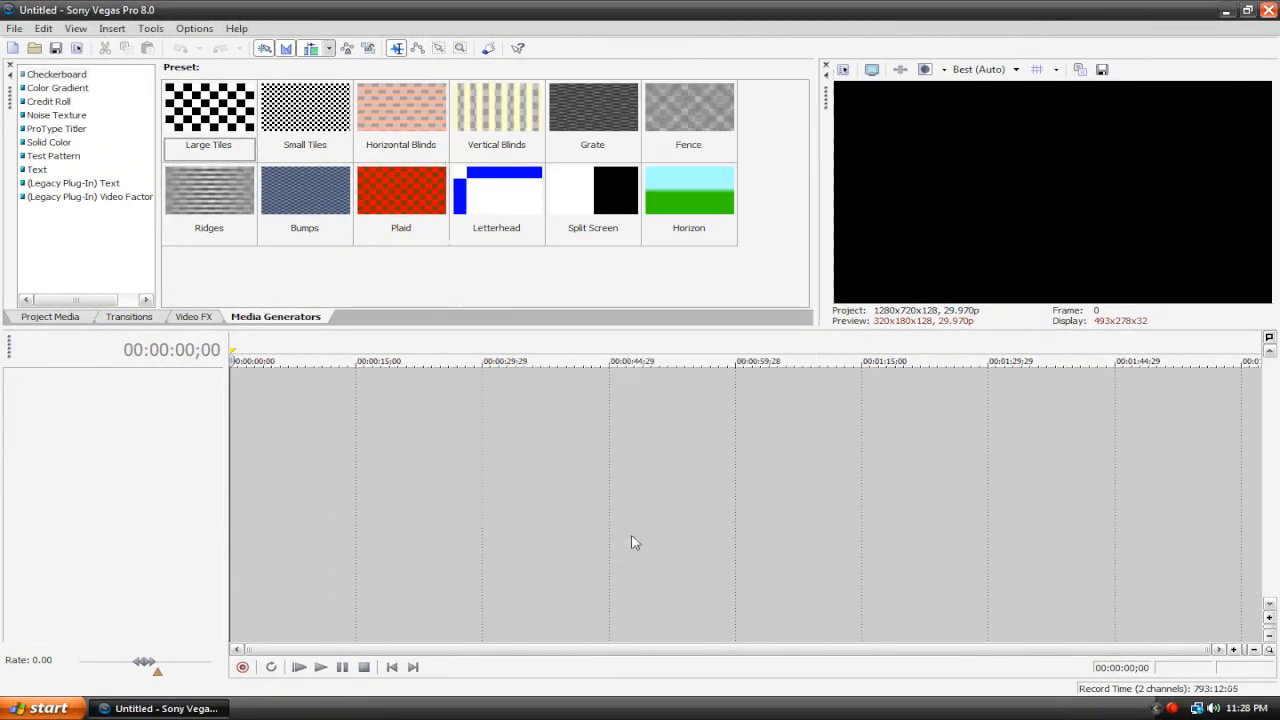
Step: Inspect the C:\Text Crap folder contents in Explorer, then return to Vegas Pro
left_click(298, 708)
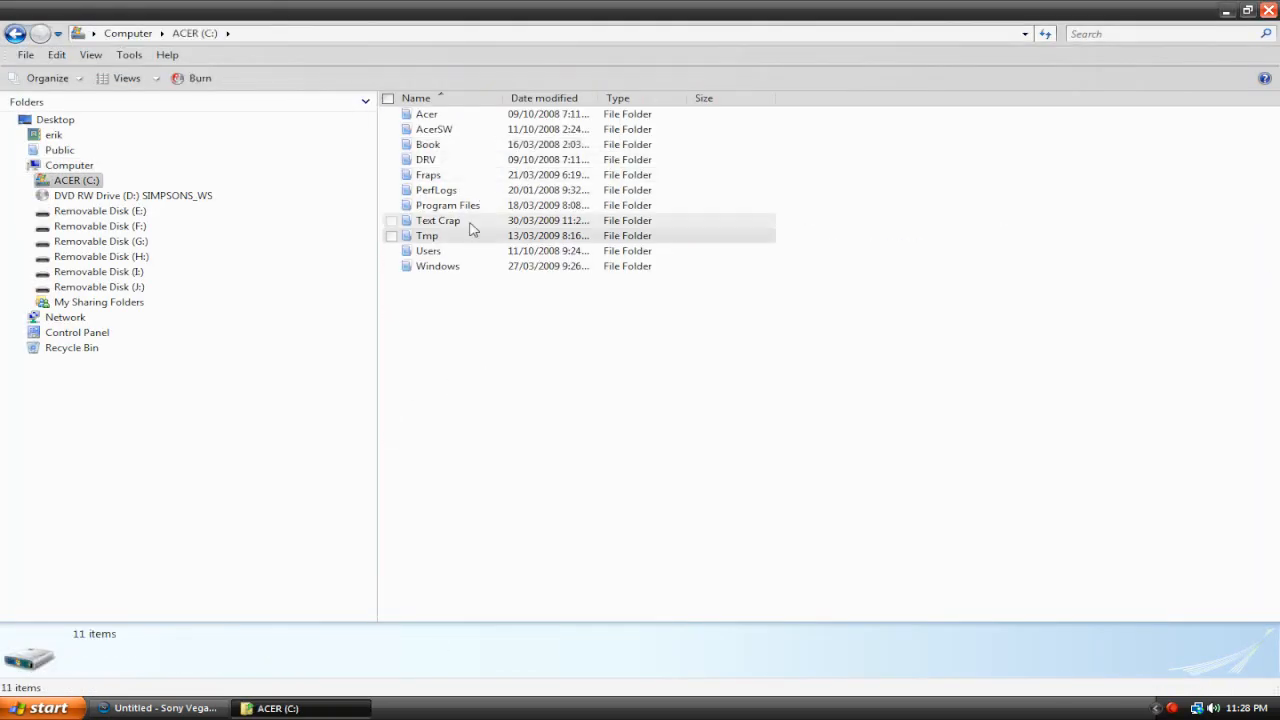
double_click(438, 220)
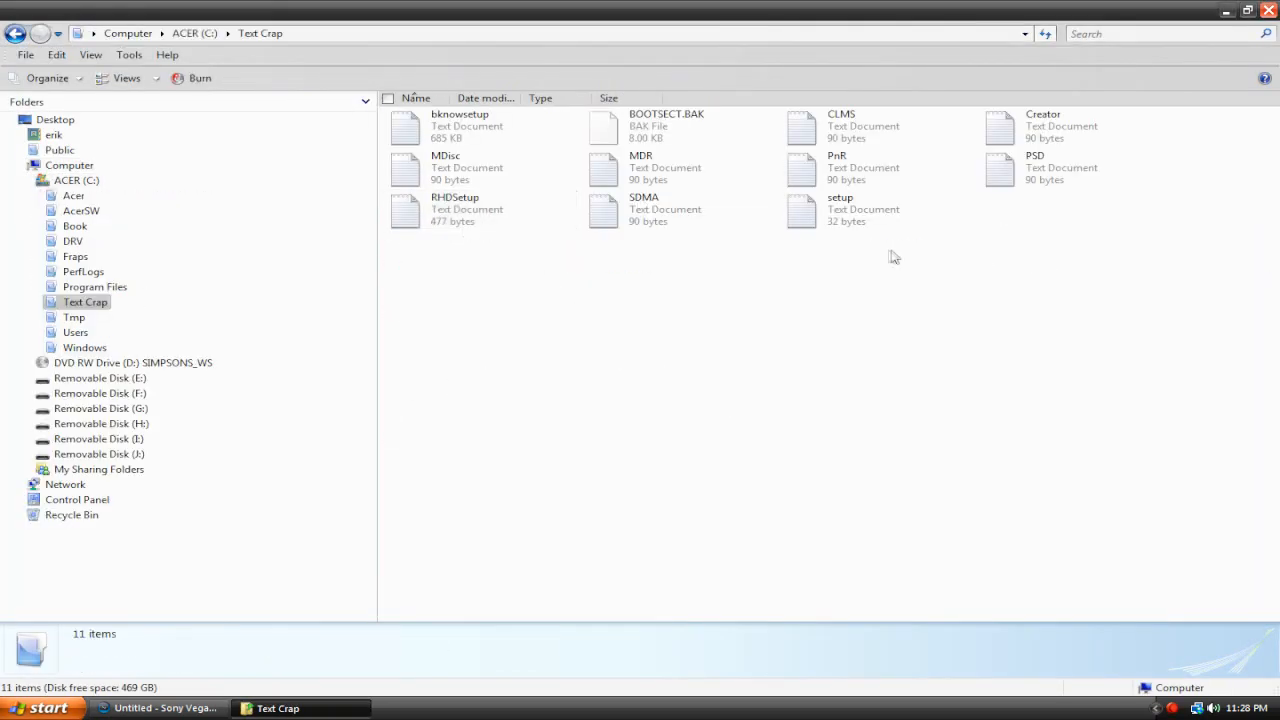
left_click(840, 210)
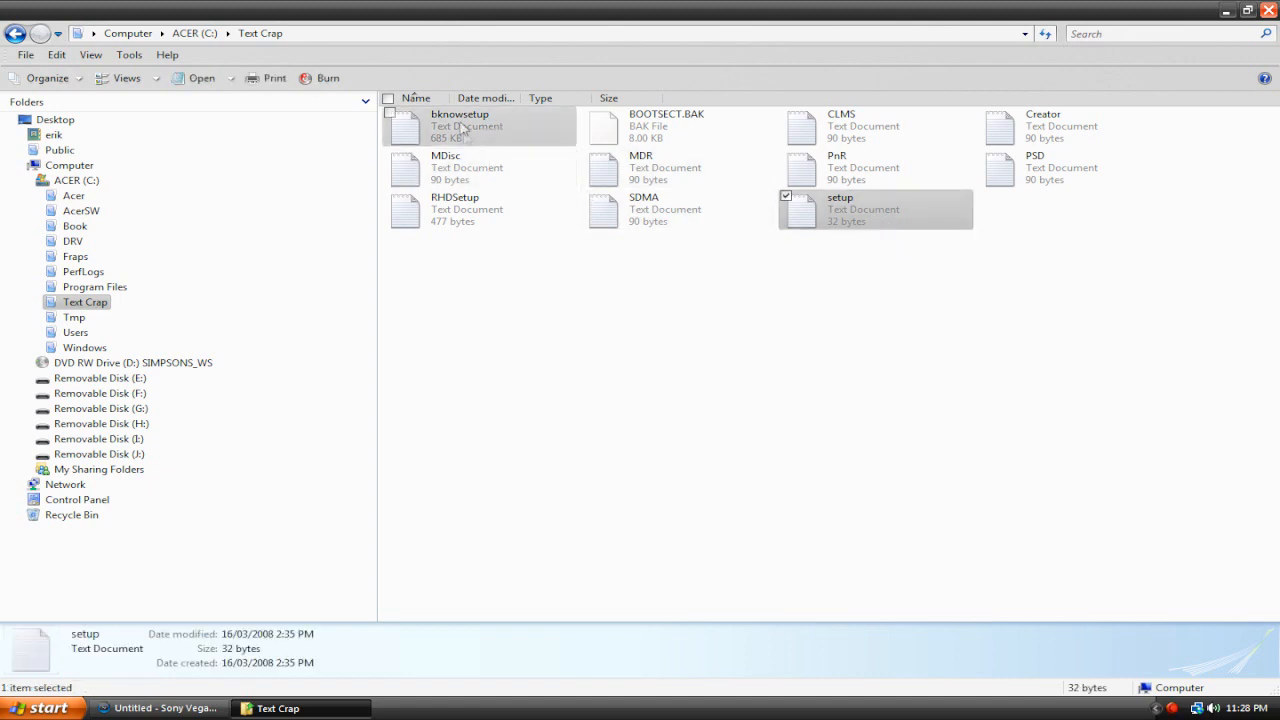
left_click(1216, 388)
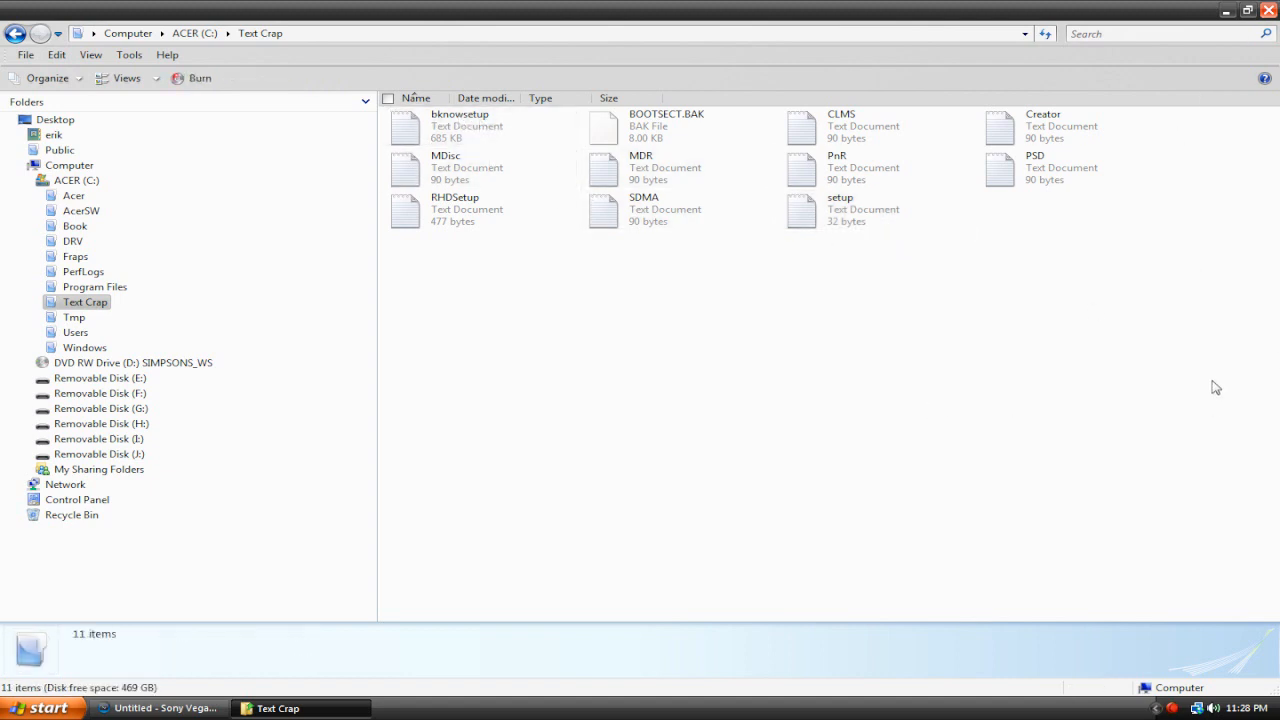
left_click(155, 708)
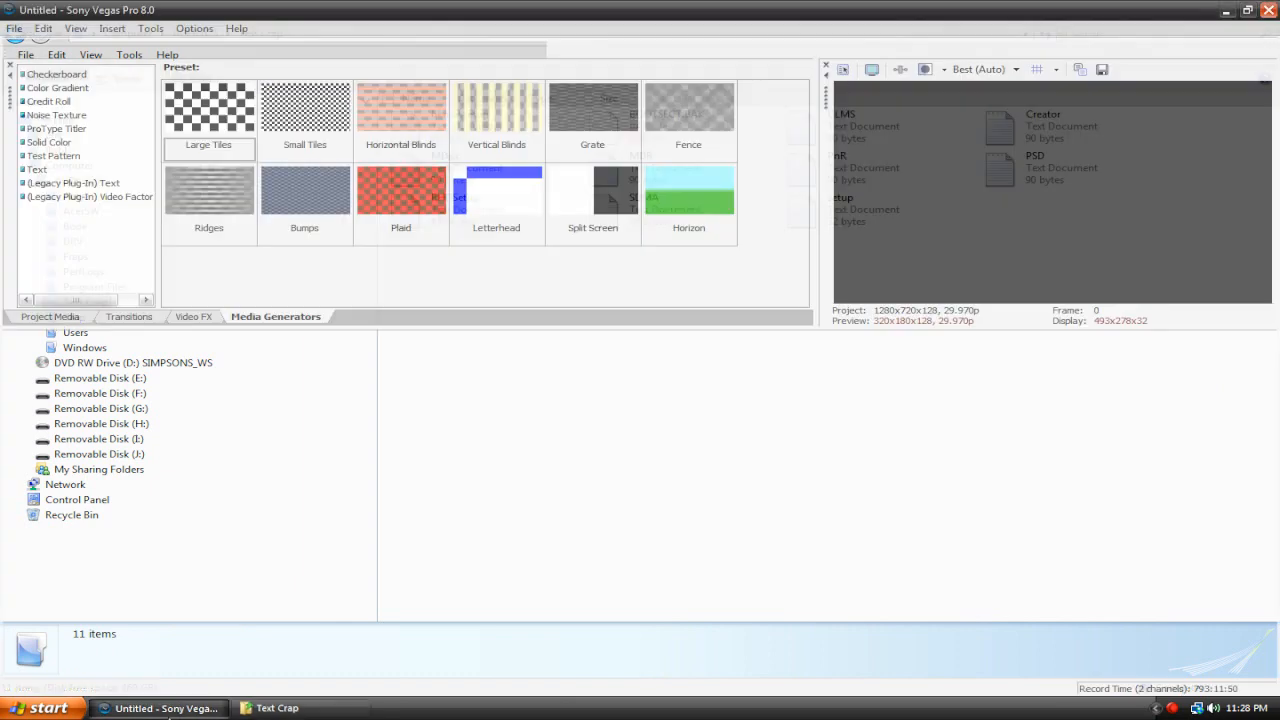